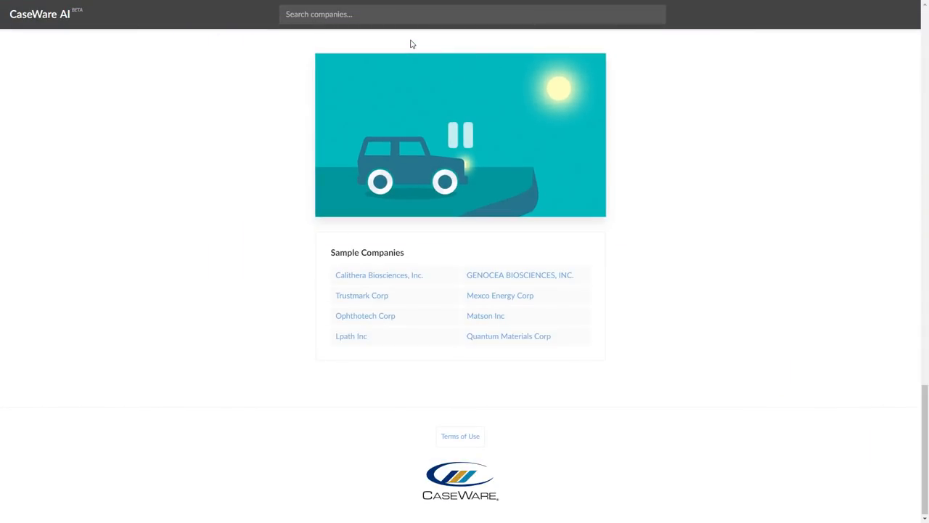
Search companies for 'chipotle' and choose the Chipotle Mexican Grill Inc match
click(392, 14)
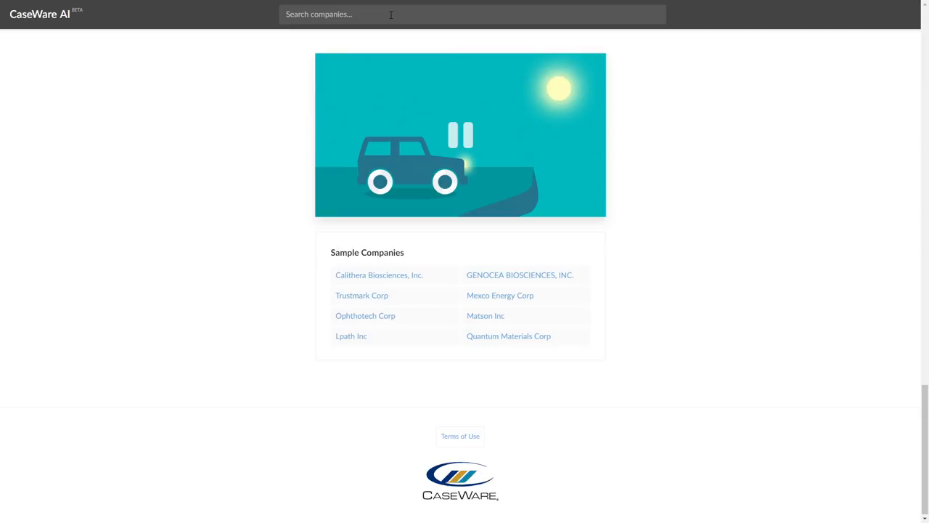
text(chipo)
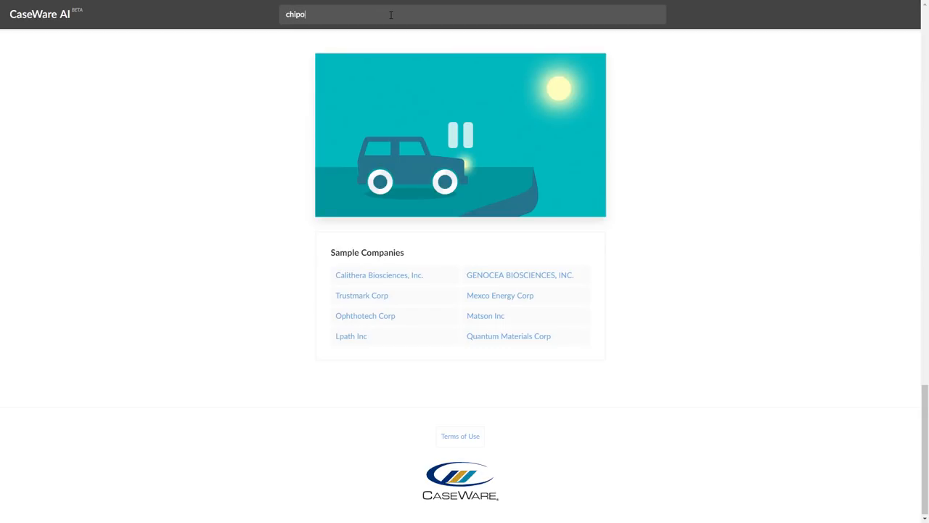
text(tle)
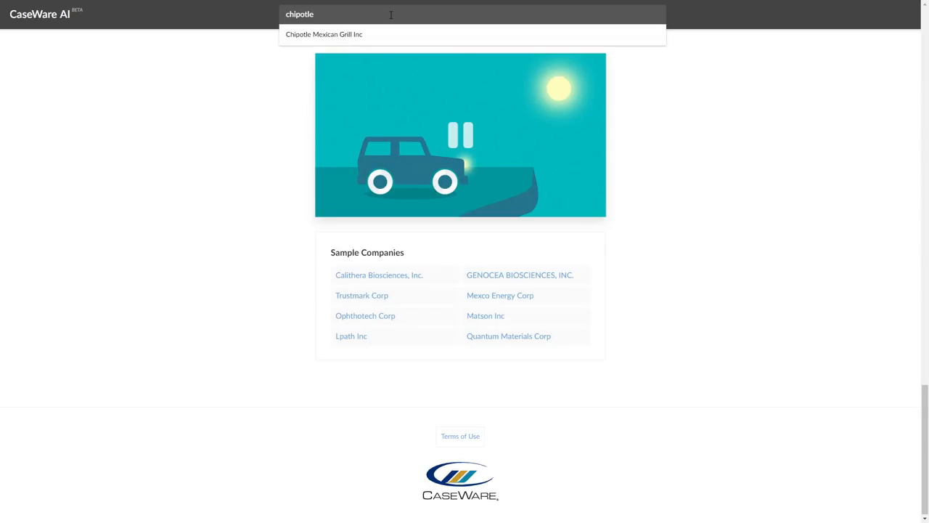
click(324, 35)
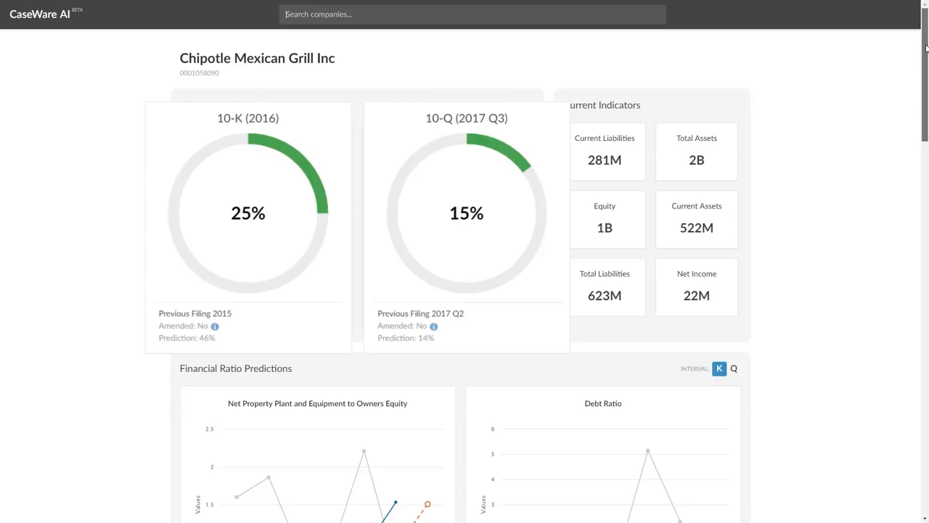
Scroll down the Chipotle page to the Financial Ratio Predictions charts
scroll(down, 3)
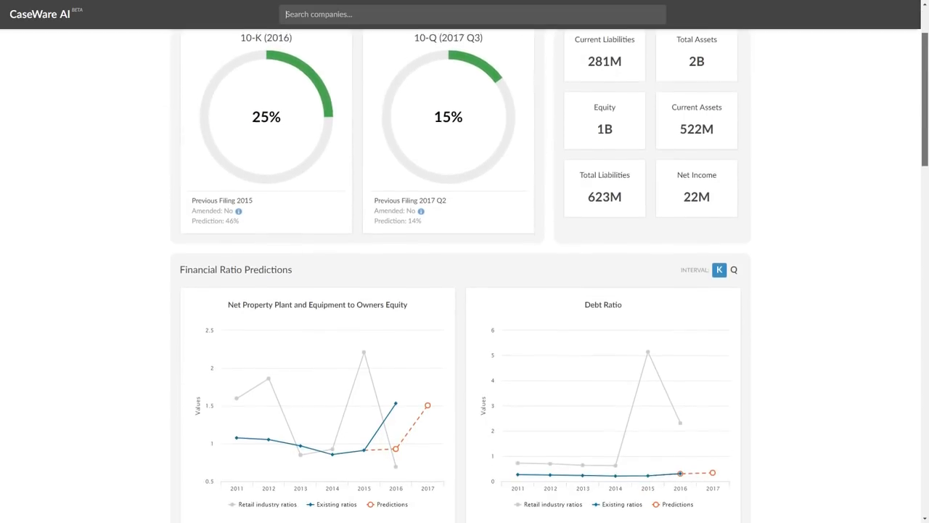